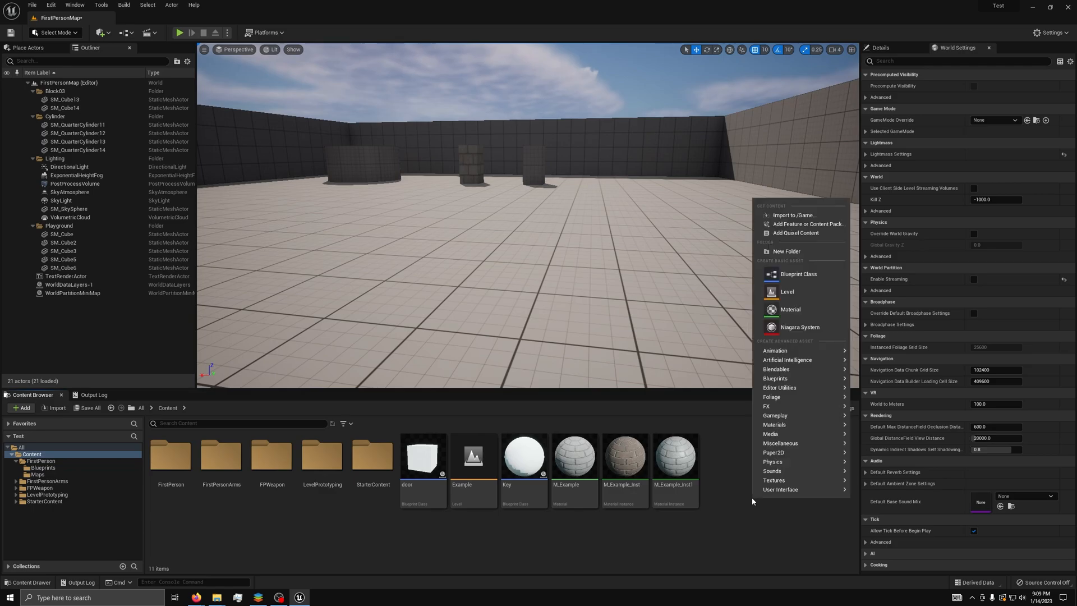
mouse_move(799, 326)
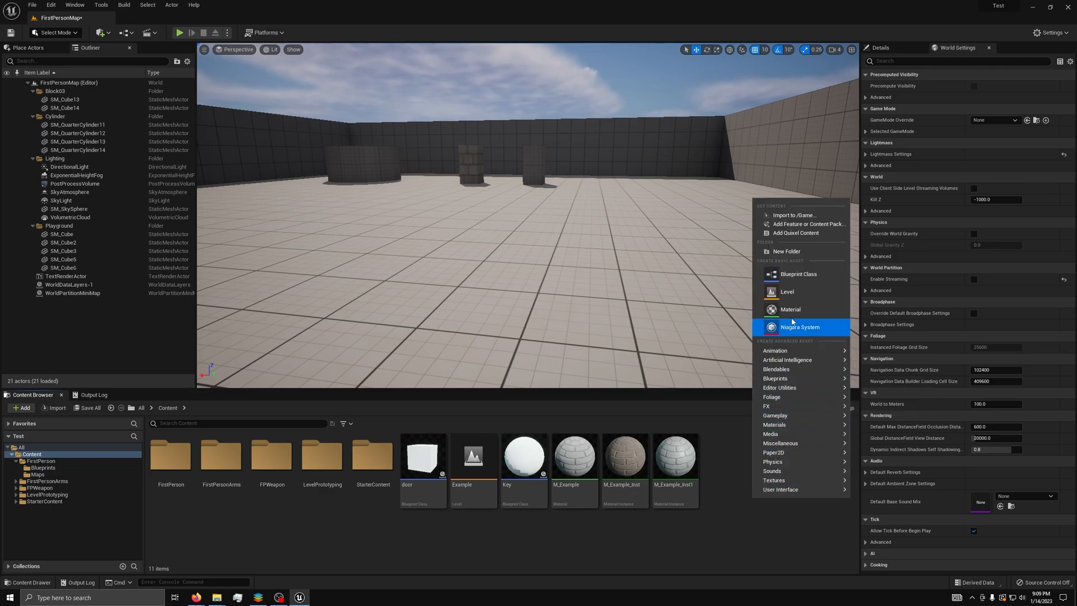
mouse_move(798, 274)
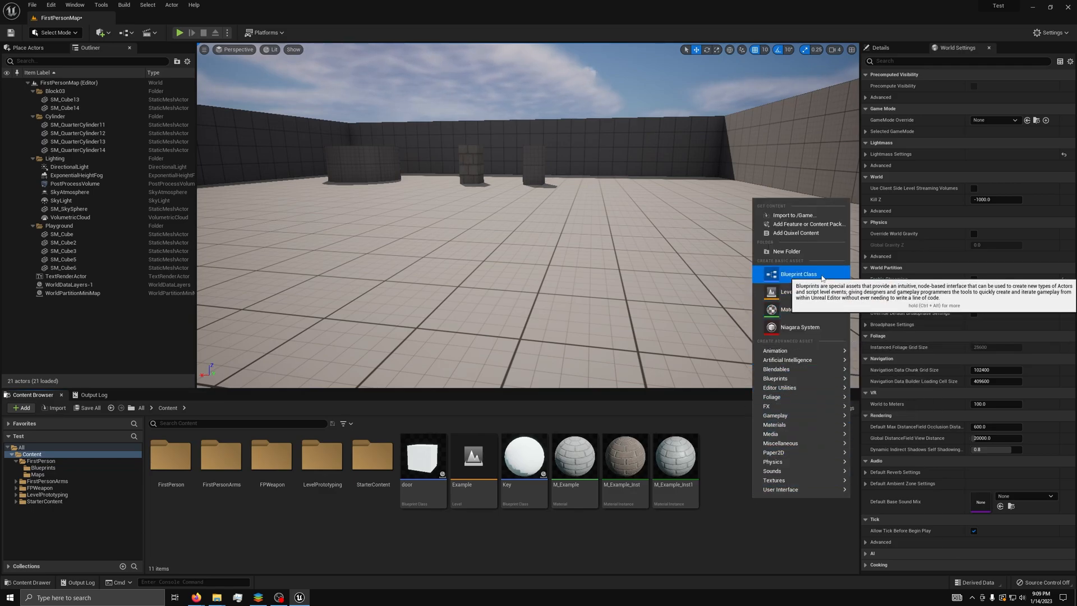
Create a new Level asset in the Content Browser and name it Menu
click(788, 291)
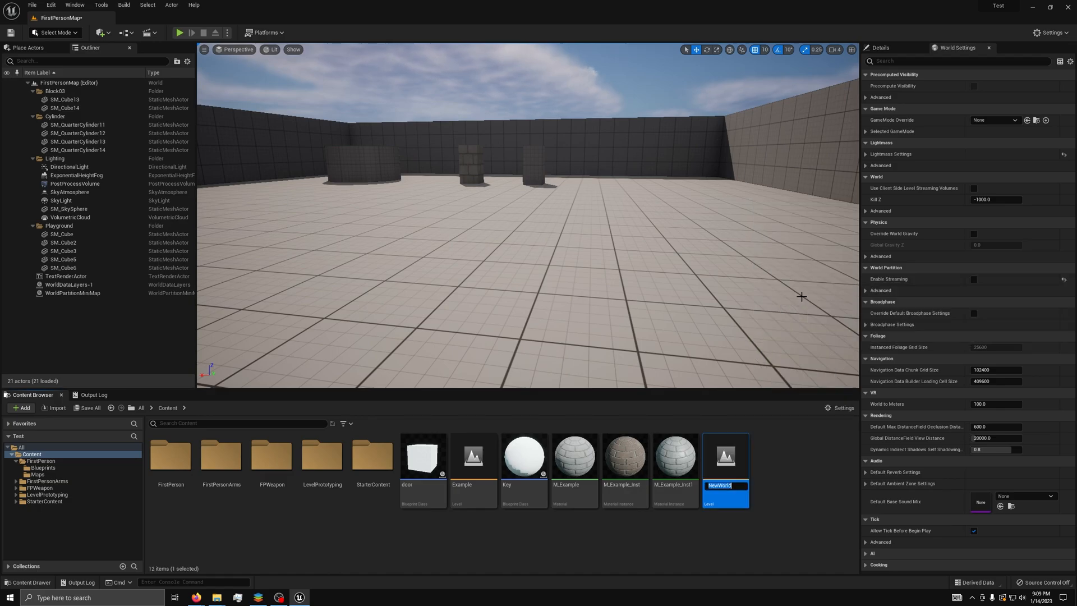
double_click(725, 456)
text(MainM)
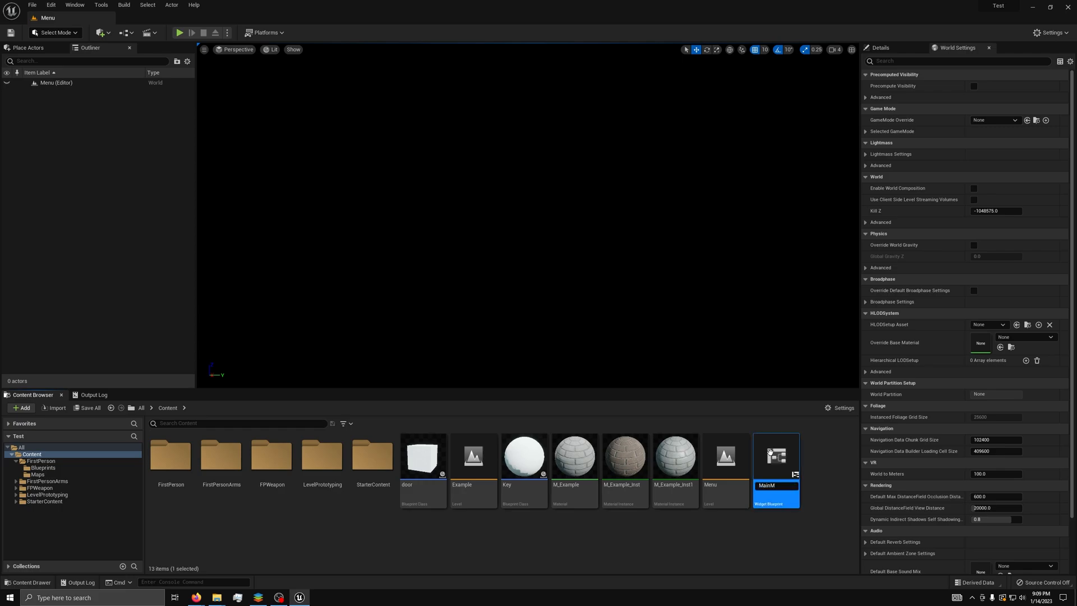
Open the MainMenu widget blueprint in the widget designer
double_click(776, 456)
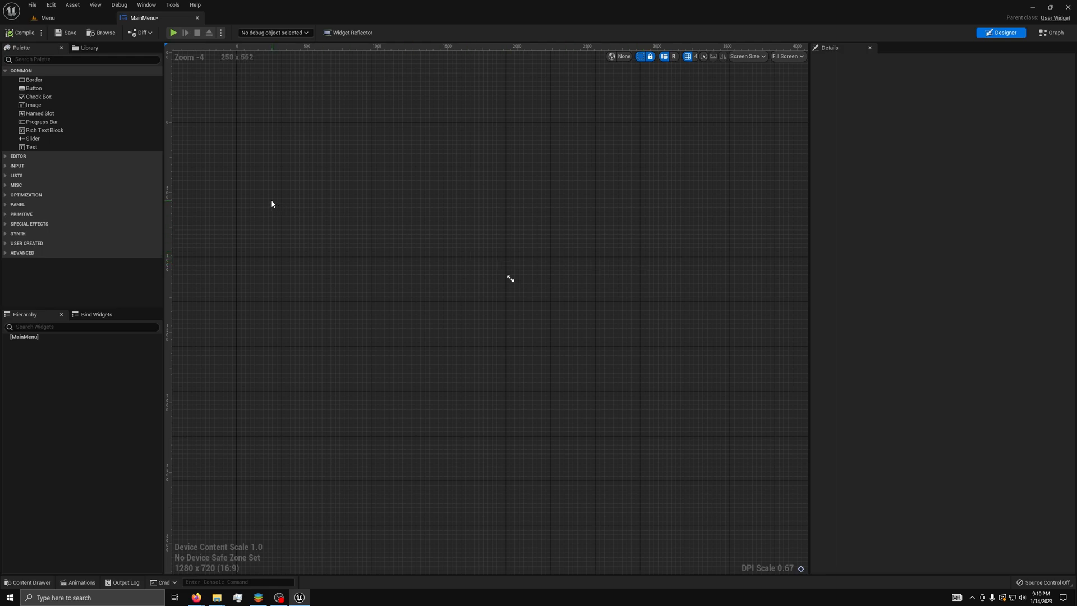
mouse_move(79, 128)
text(canvas)
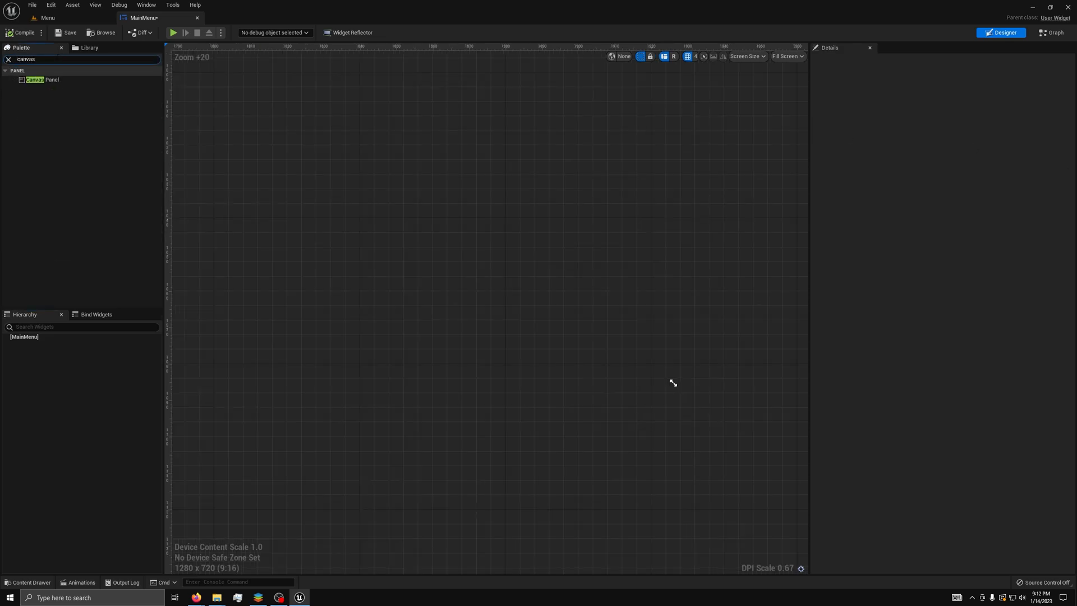
Add a Canvas Panel to MainMenu and browse the Palette for Button and Text widgets
click(41, 78)
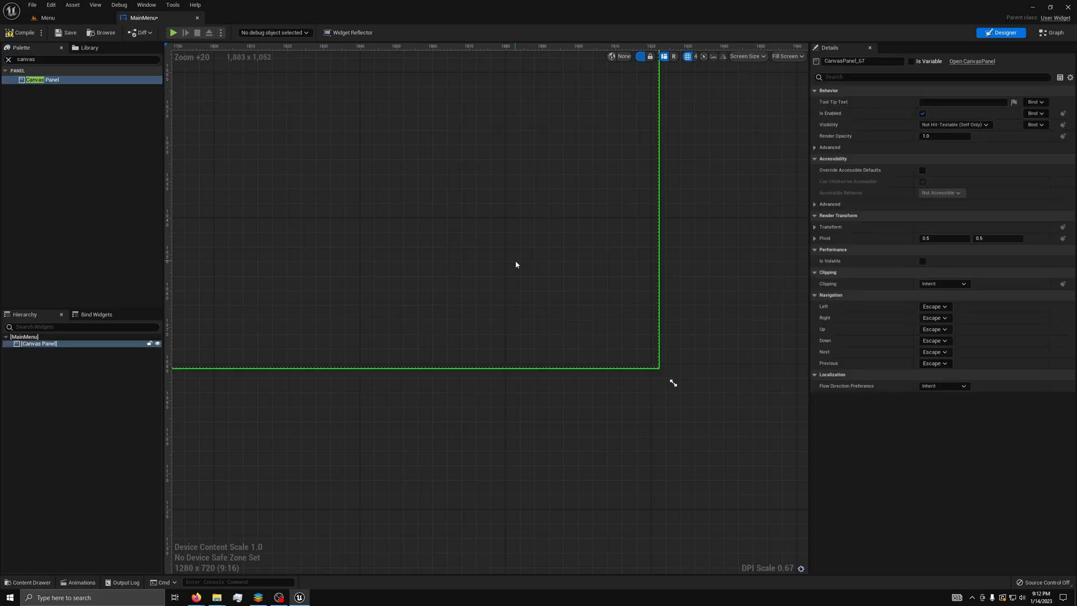
scroll(down, 3)
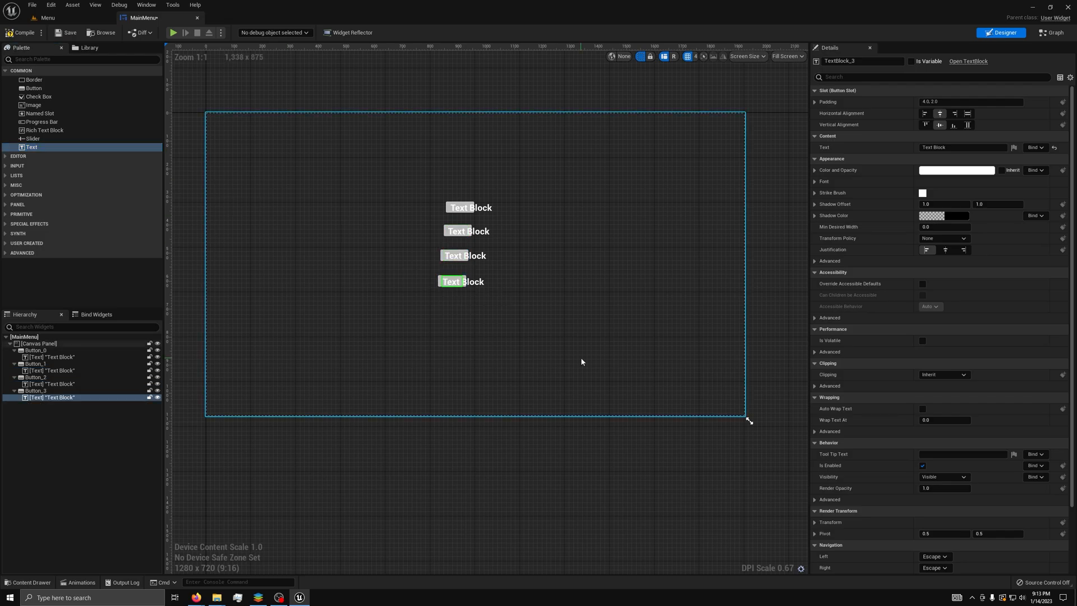
Set the button text blocks to Start Game, Credits, Settings and Exit Game
click(51, 357)
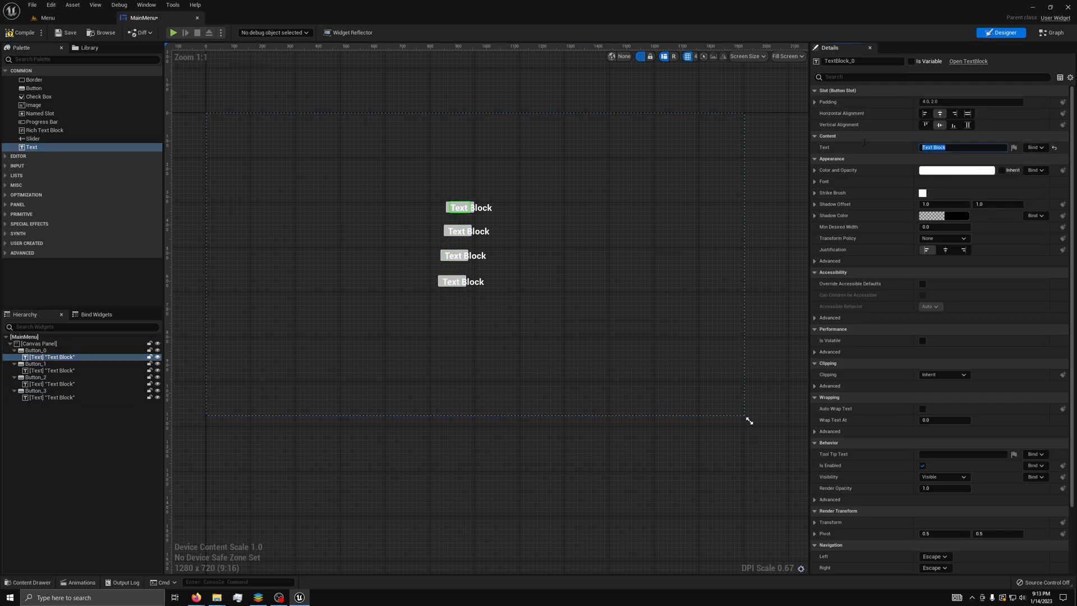
text(Start Game)
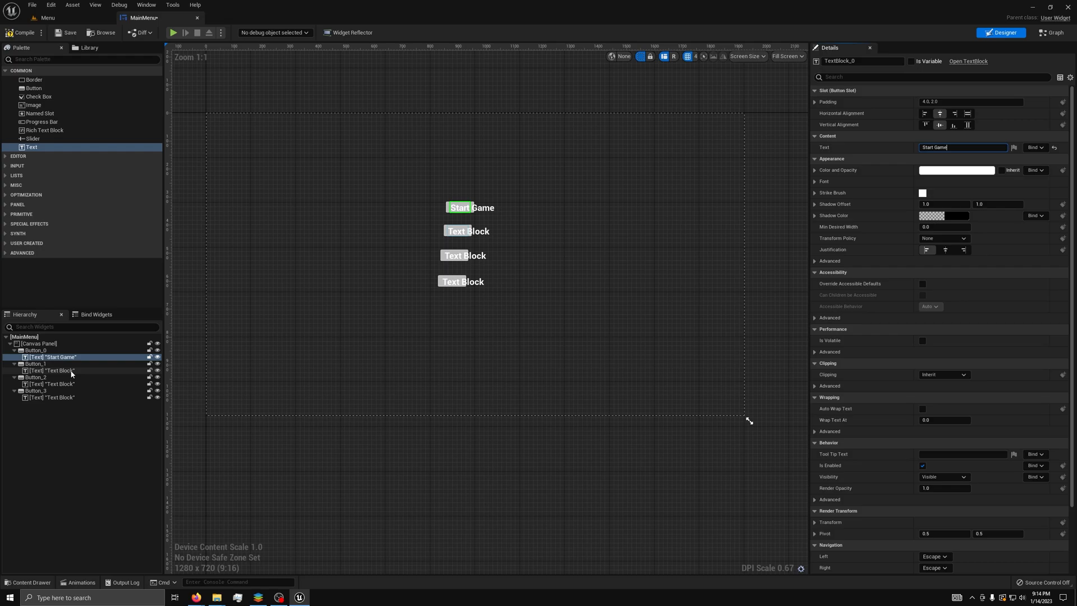
click(53, 371)
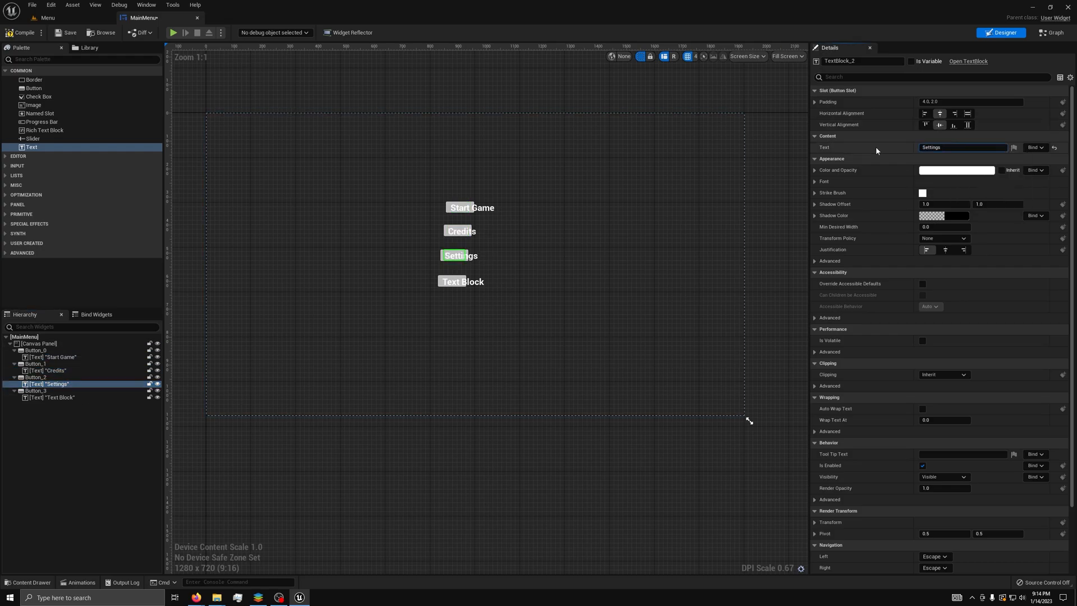
click(54, 397)
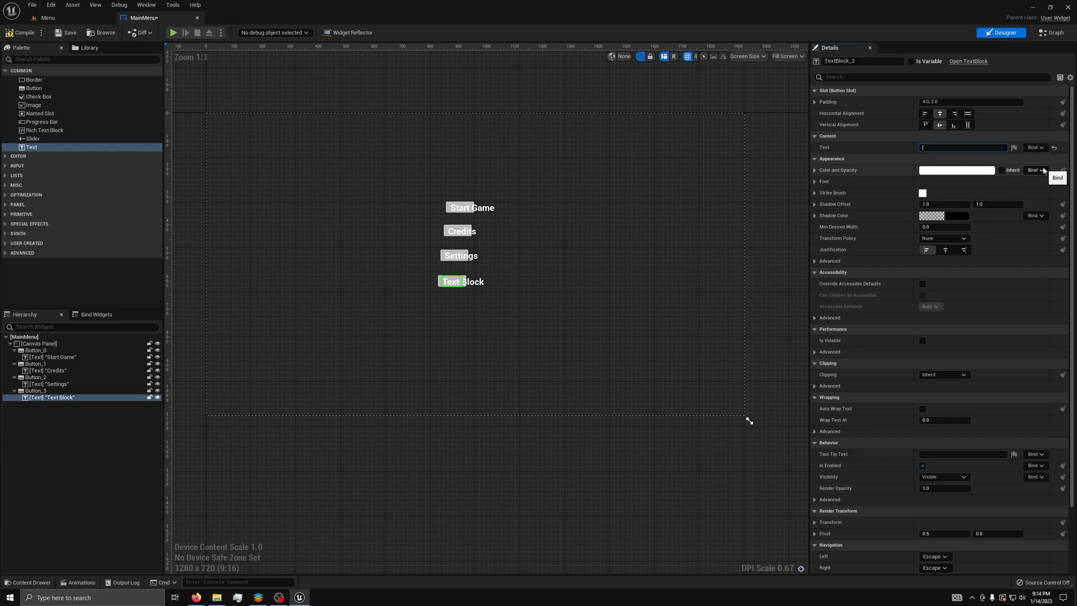
text(Exit Game)
click(44, 363)
text(Cred)
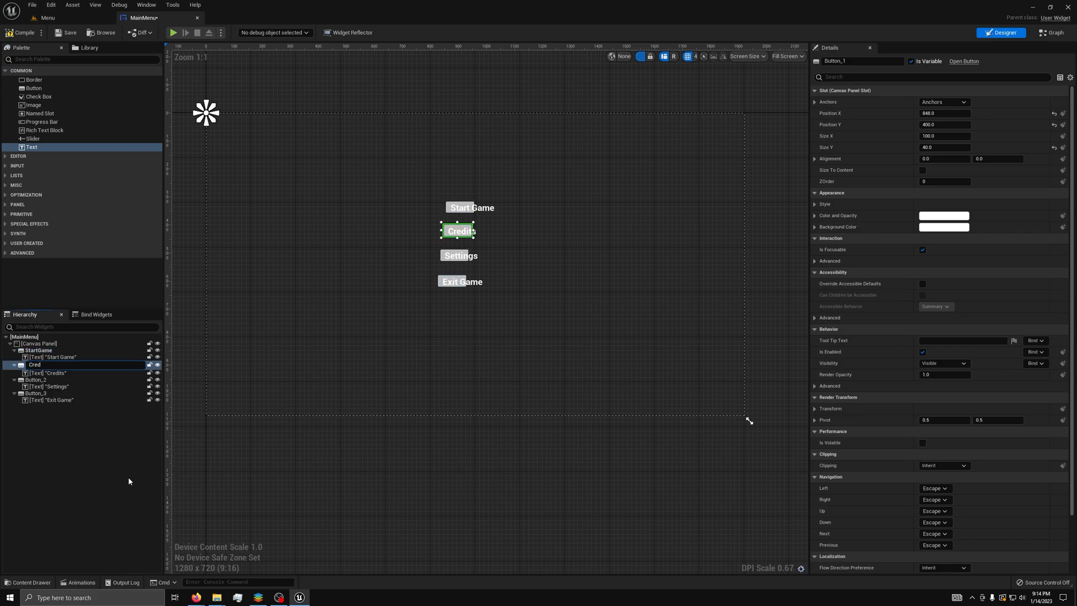
Rename the last buttons Settings and Exit, and give all four Offset Right 200 and a shared Offset Left
click(460, 255)
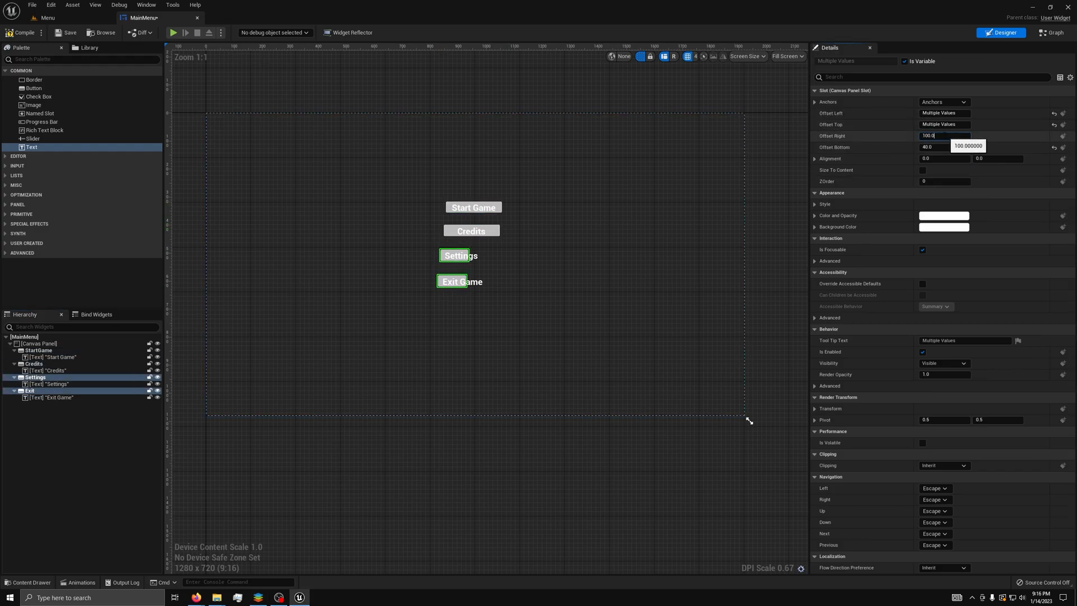
click(50, 350)
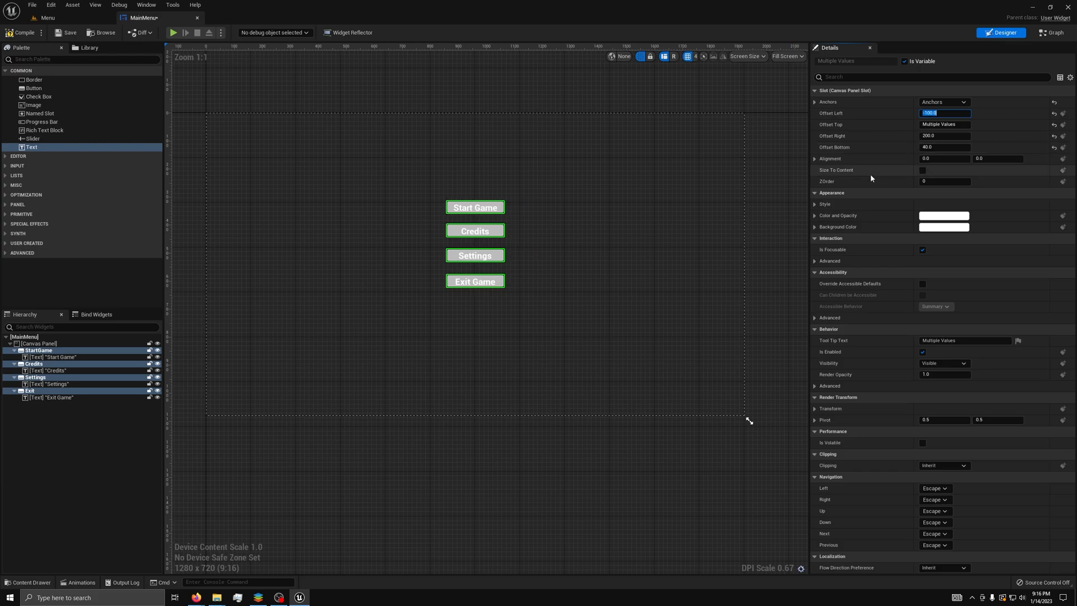
click(38, 350)
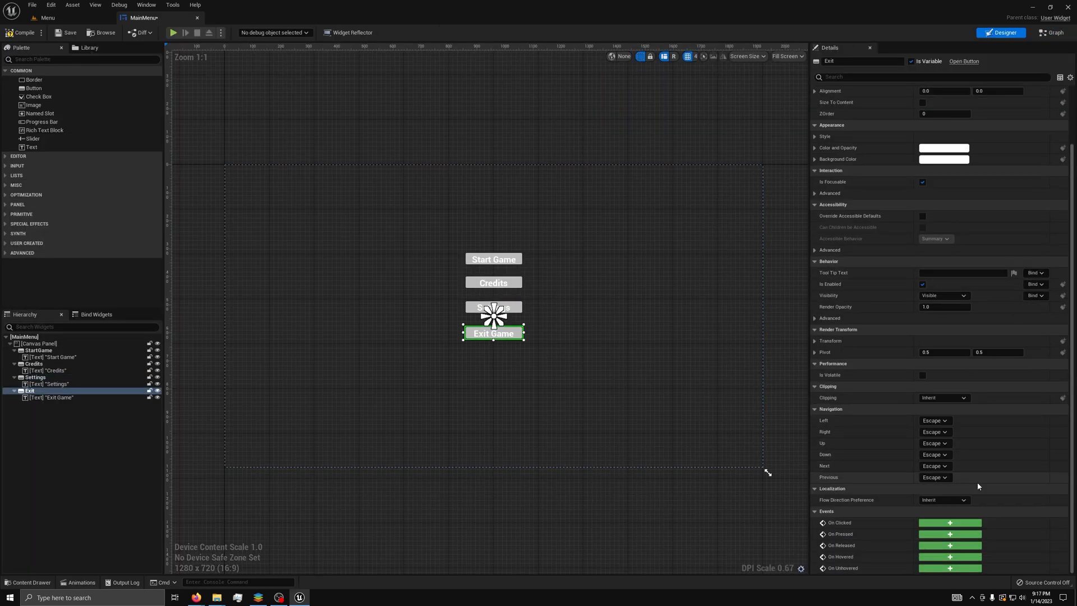
Add On Clicked events for the buttons and wire Exit to Quit Game with Get Player Controller
click(1051, 33)
text(quit)
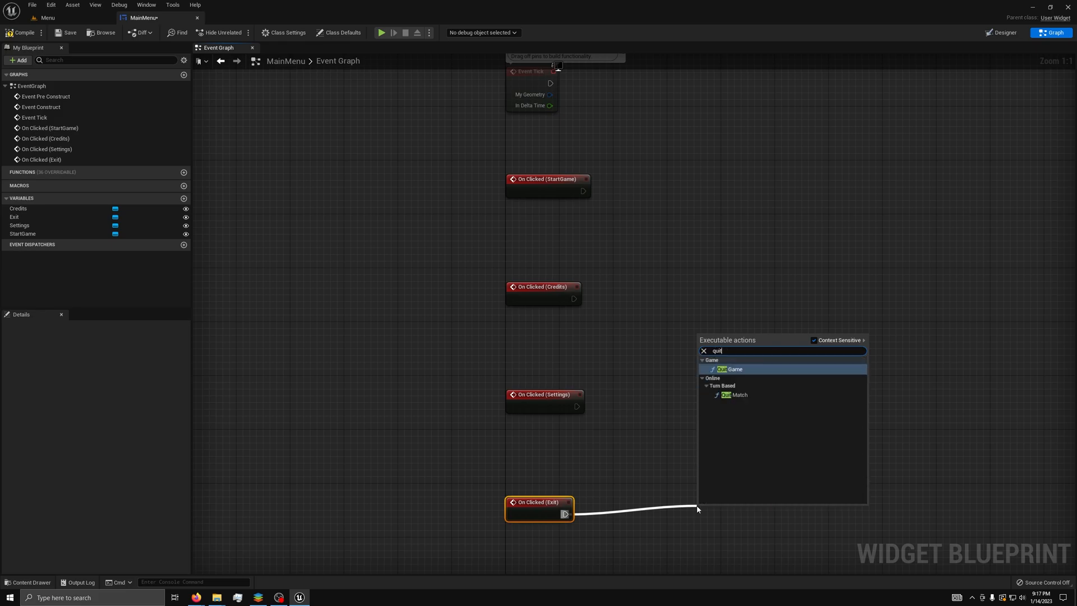
click(733, 369)
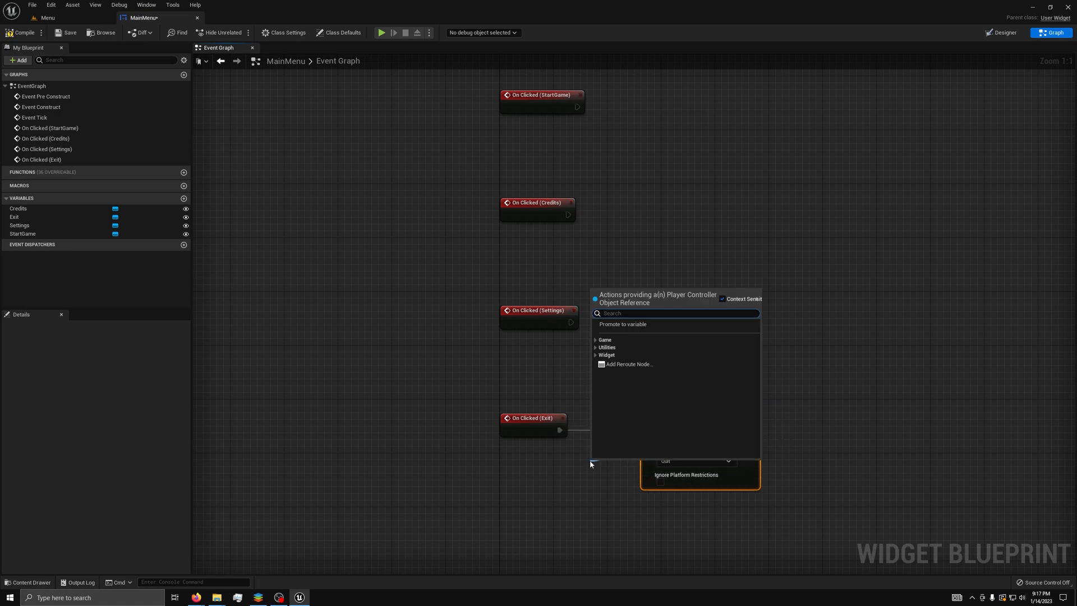
text(get)
text(remove all w)
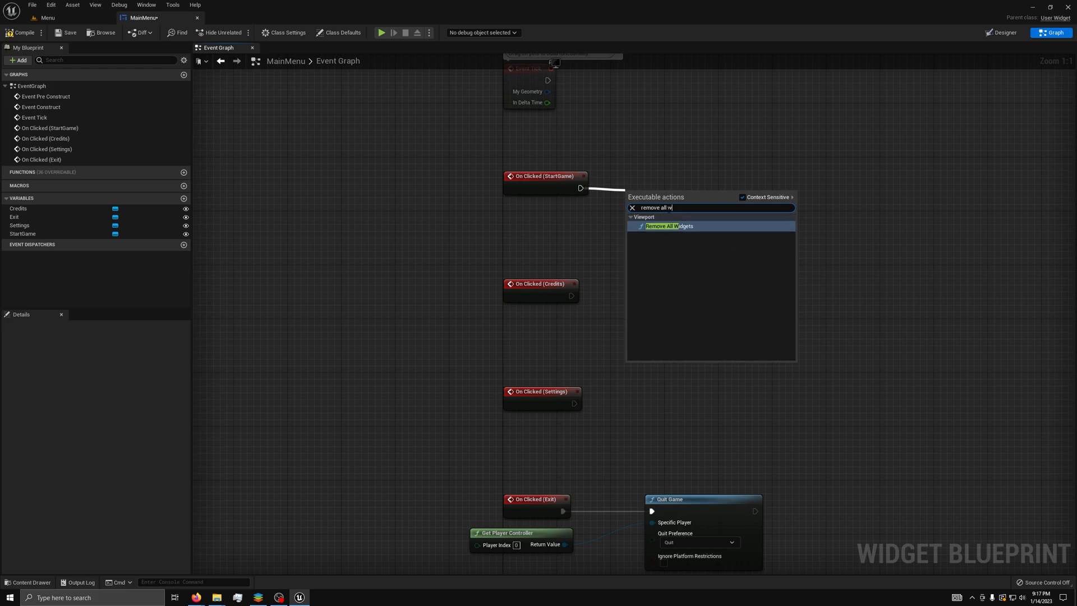
Wire Start Game's click to Remove All Widgets then Execute Console Command fed by Get Player Controller
click(667, 226)
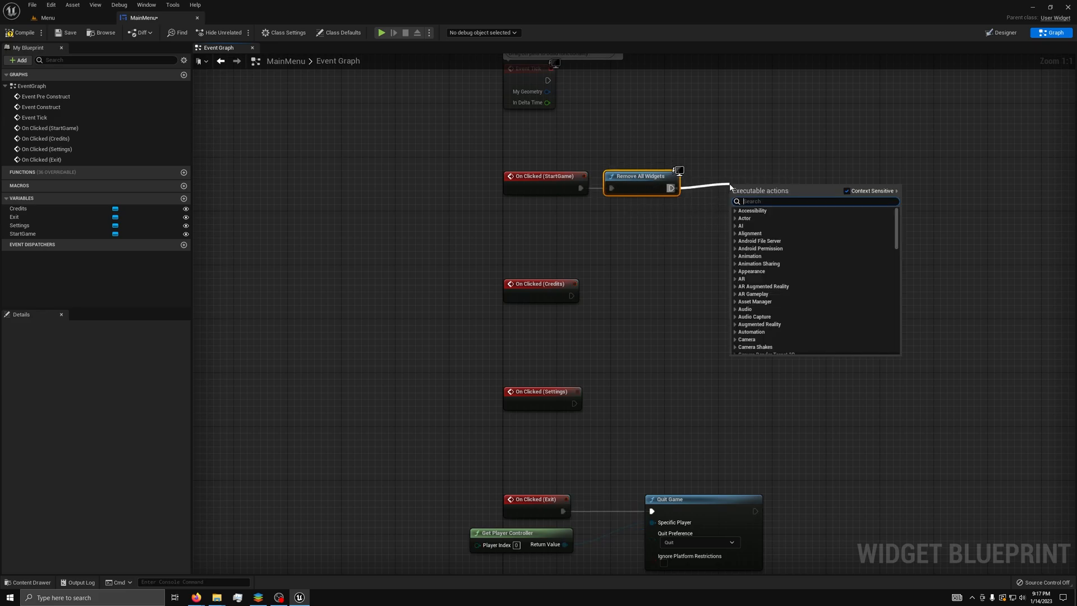
text(exe)
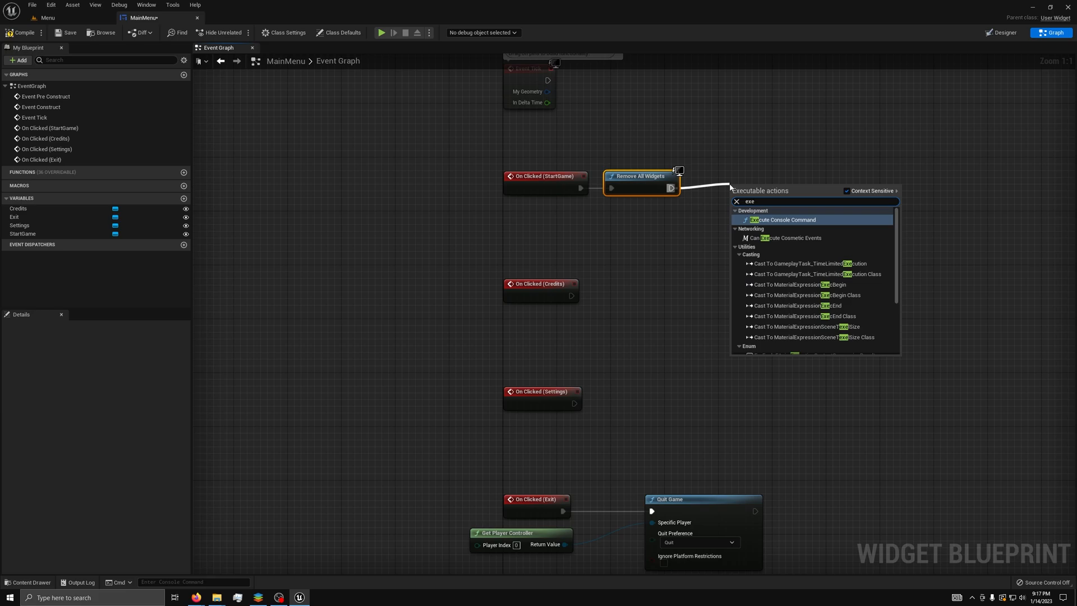
click(783, 219)
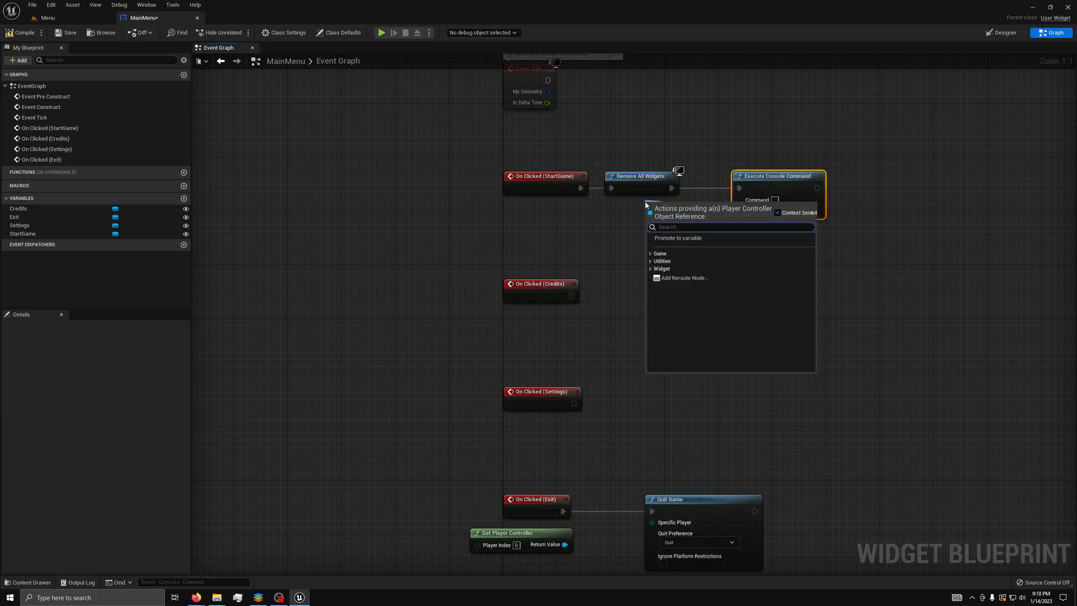
text(get play)
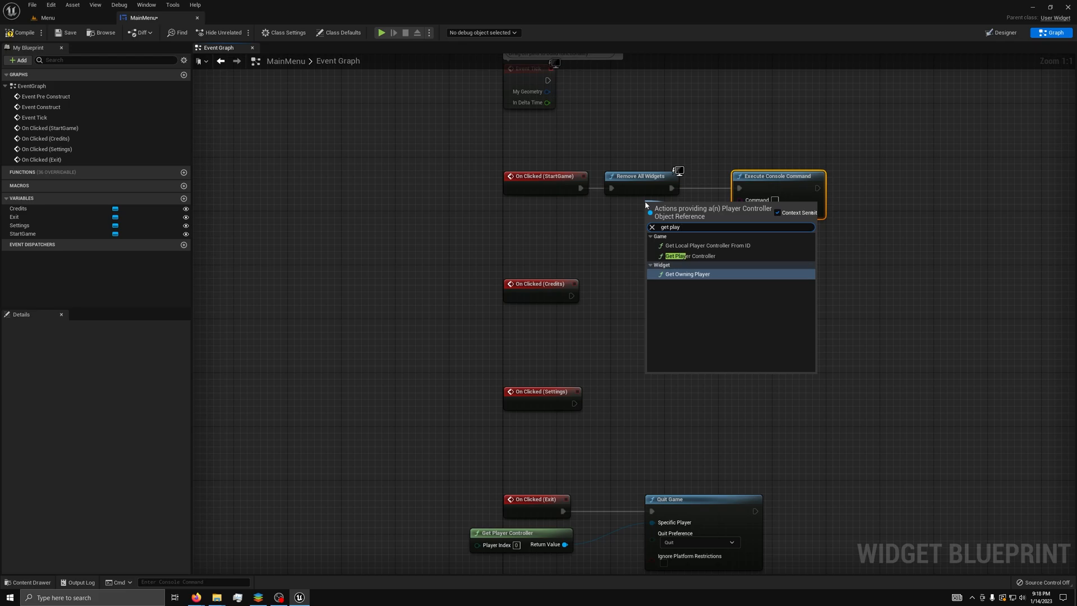
click(688, 255)
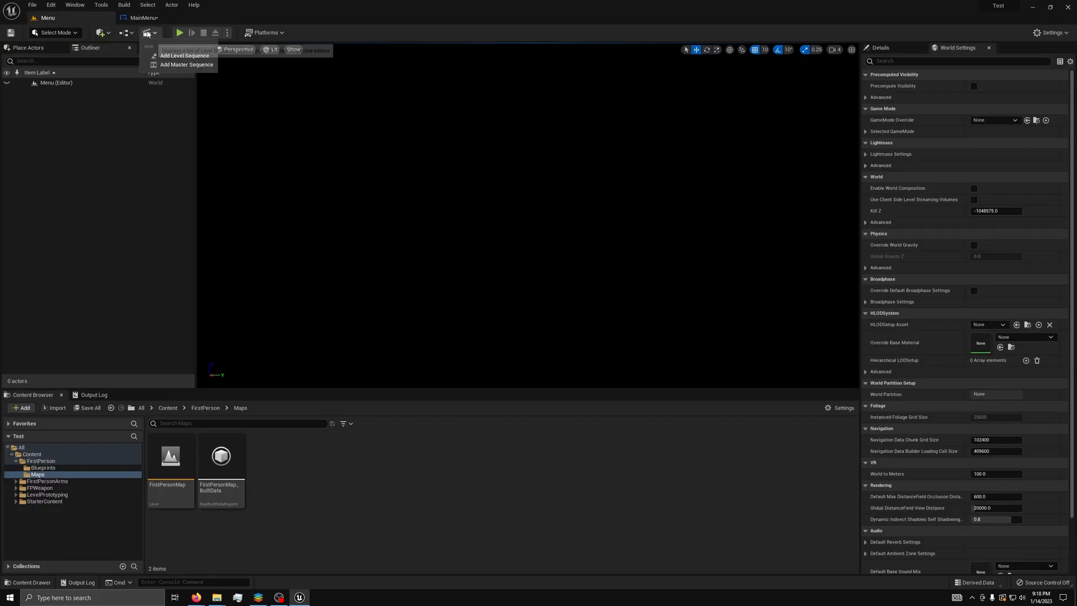
In the Menu level blueprint, set Show Mouse Cursor on the player controller at BeginPlay
click(148, 33)
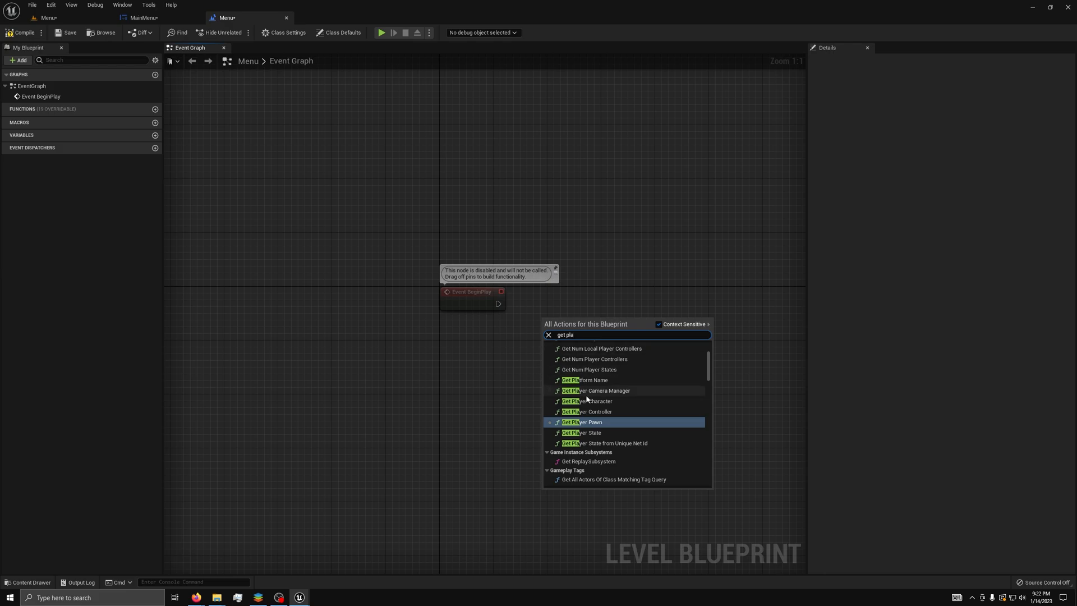
click(595, 412)
text(show)
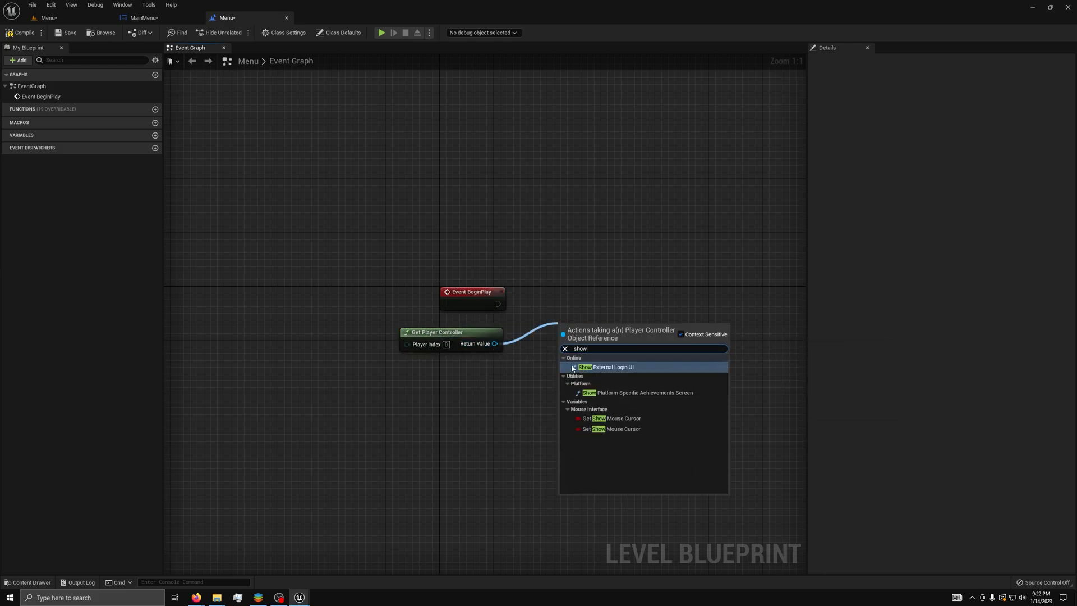
click(614, 429)
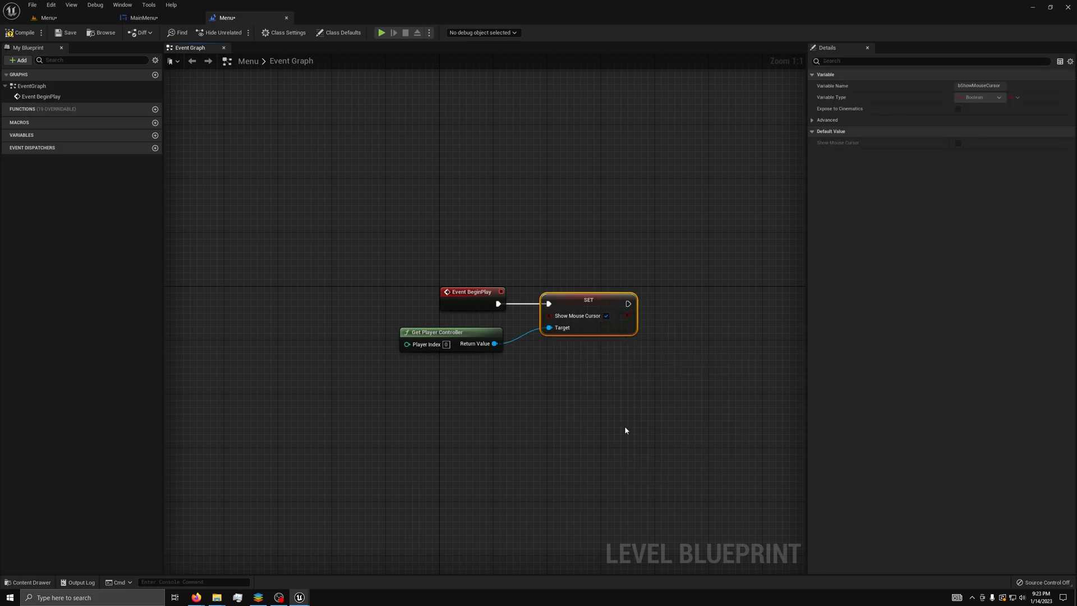
click(627, 304)
text(create)
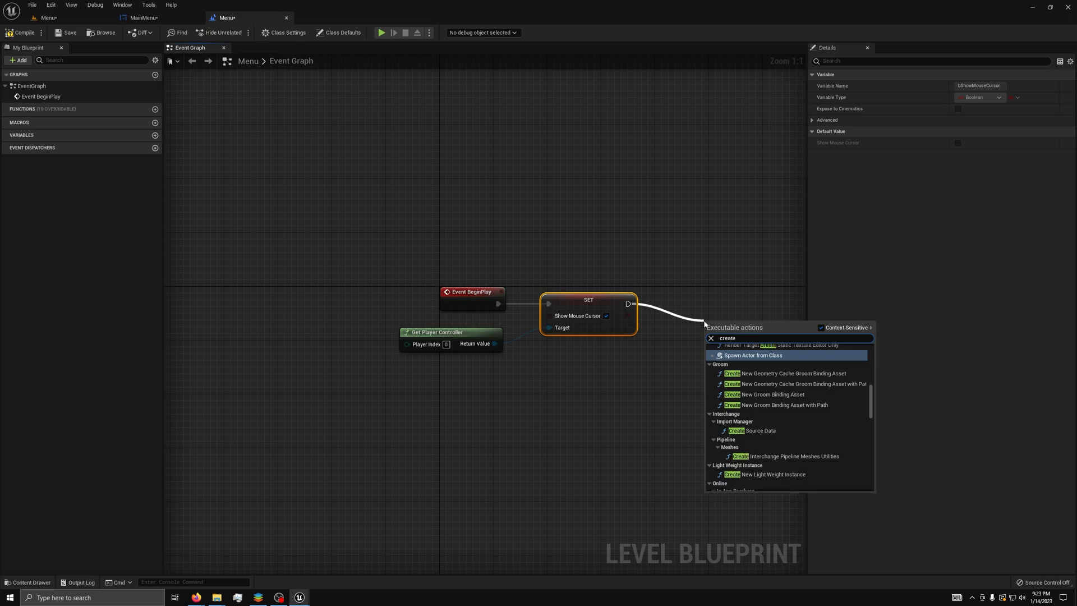
Chain a Create Widget node owned by the player and an Add to Viewport node after it
text(wid)
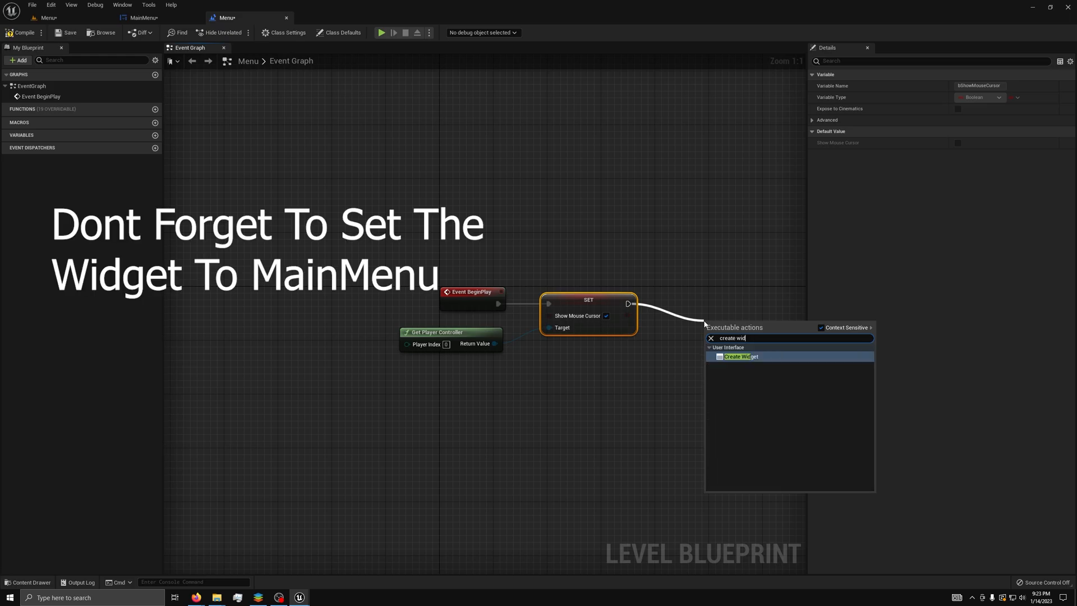
click(742, 356)
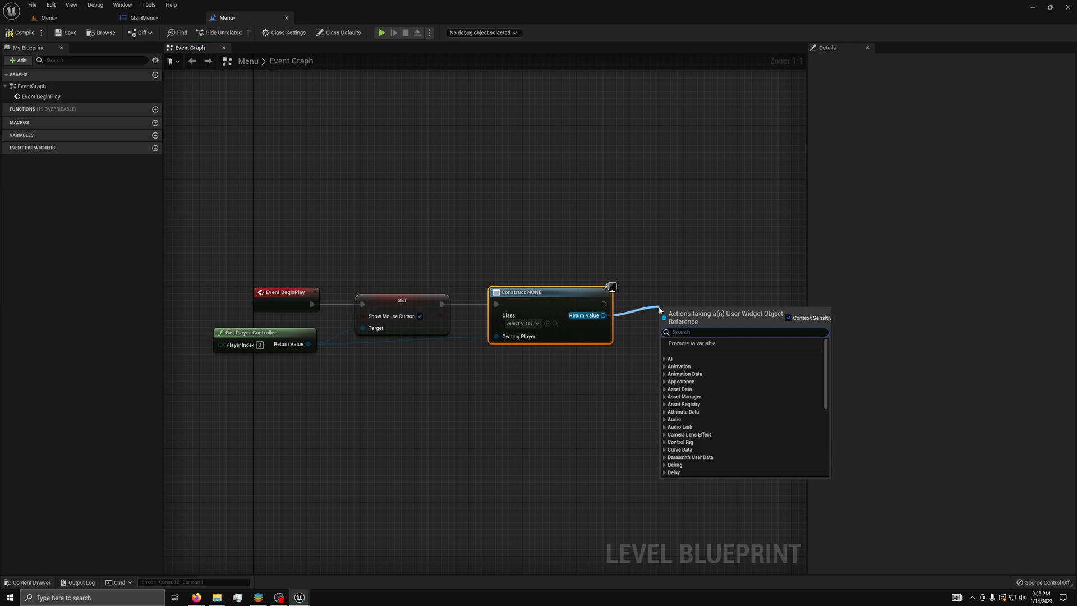
text(add to)
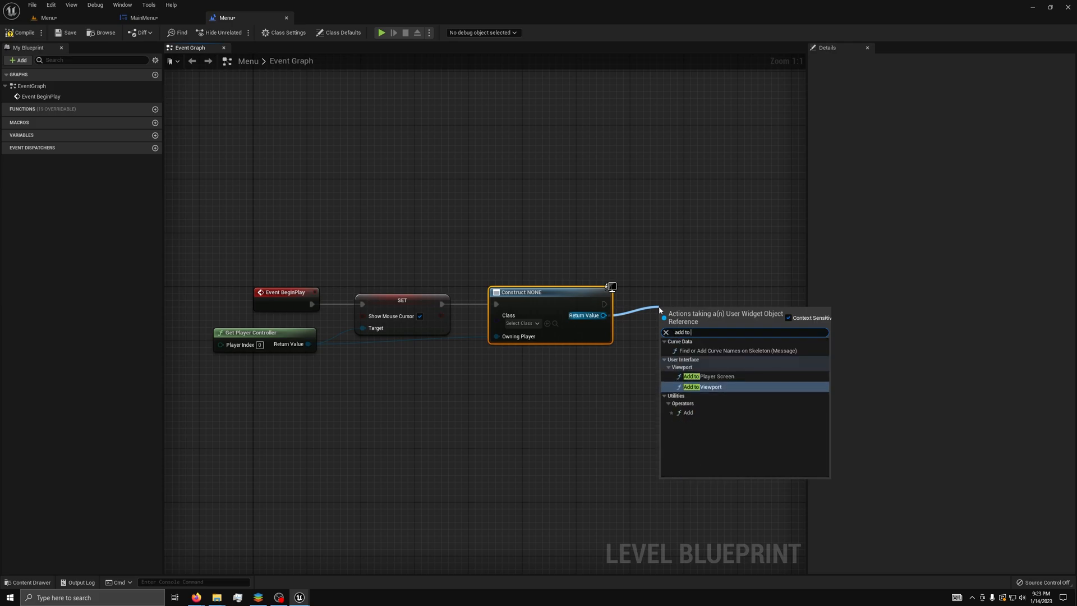
click(704, 387)
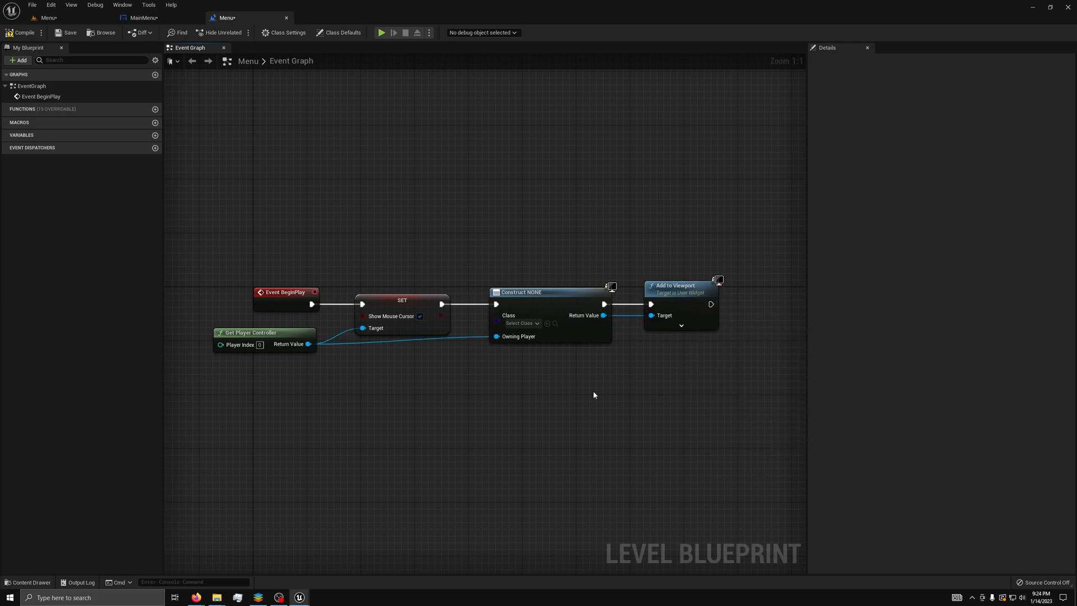
mouse_move(638, 398)
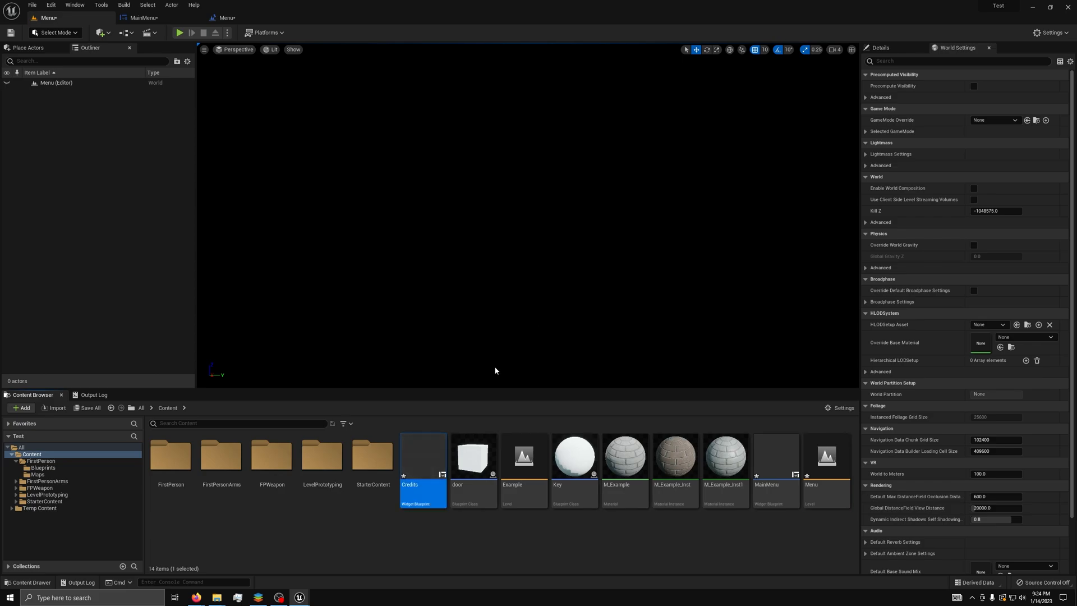
Open the Credits widget, then set the level's Create Widget class to MainMenu
double_click(423, 456)
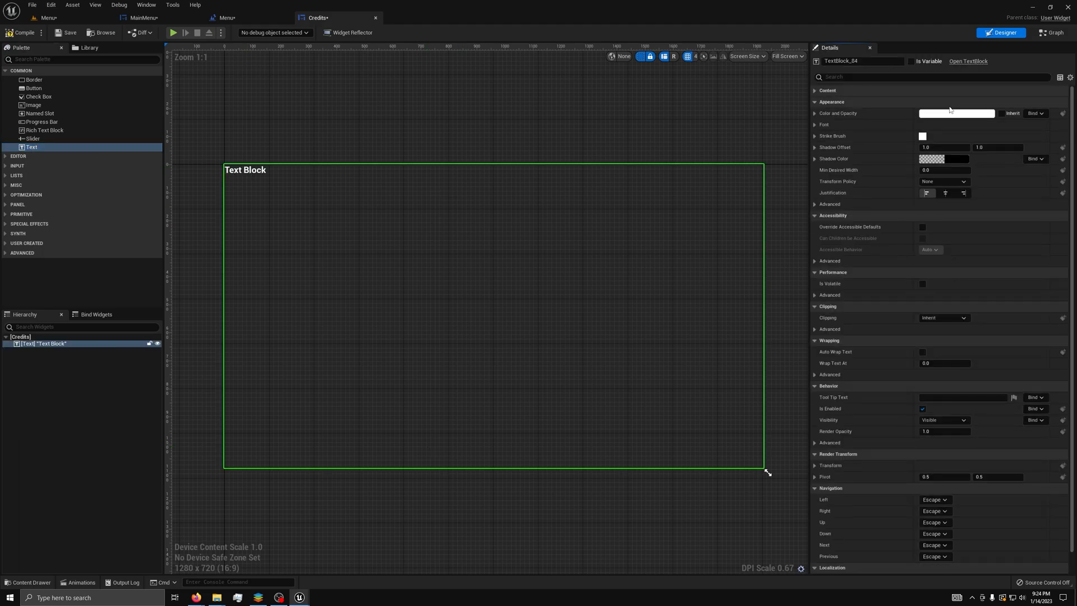
click(234, 17)
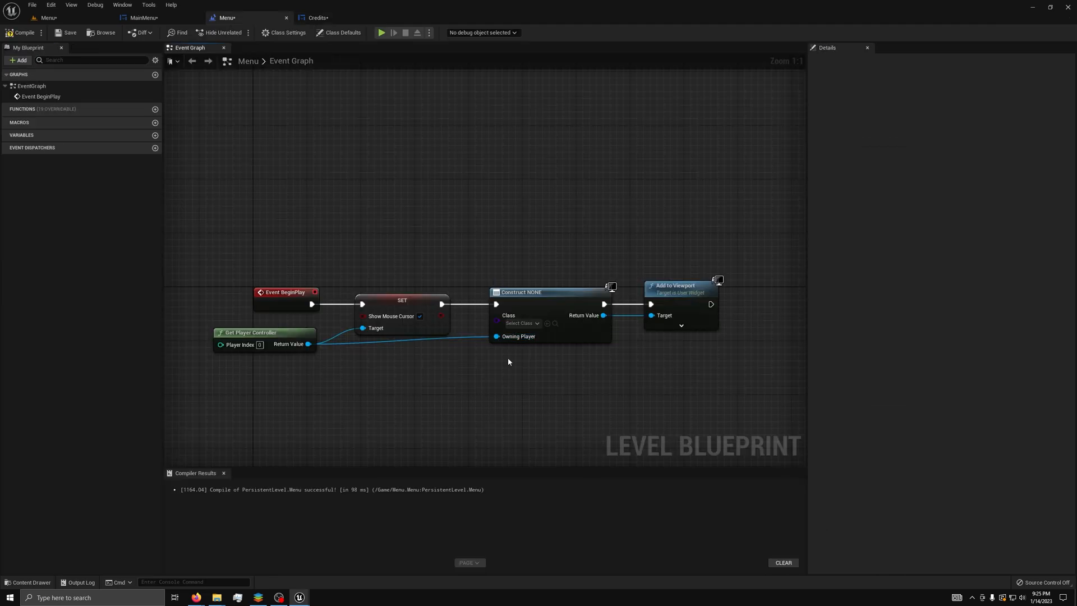
click(520, 323)
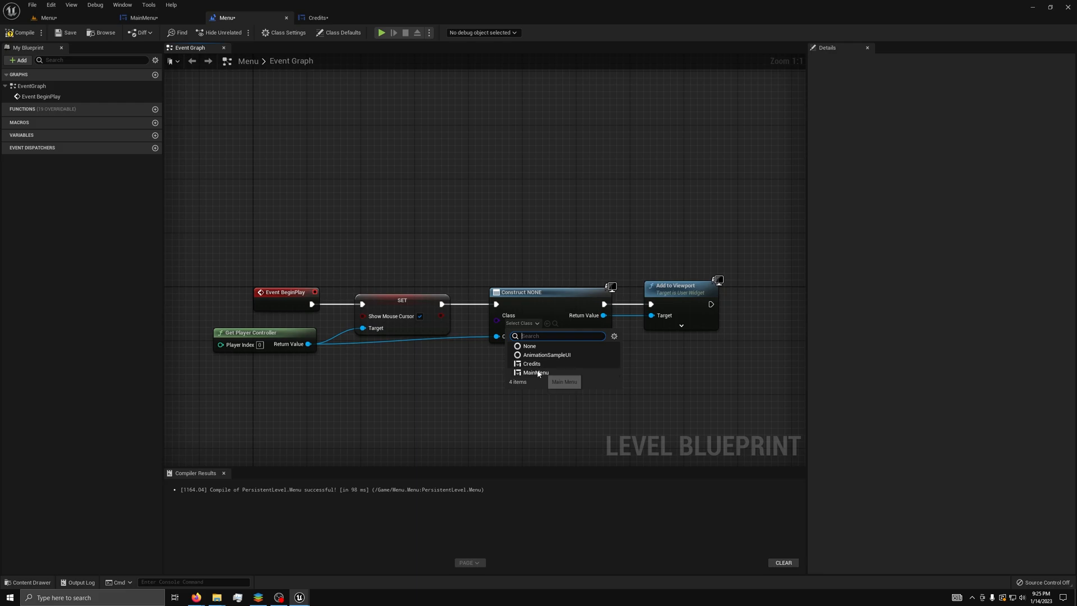
click(538, 373)
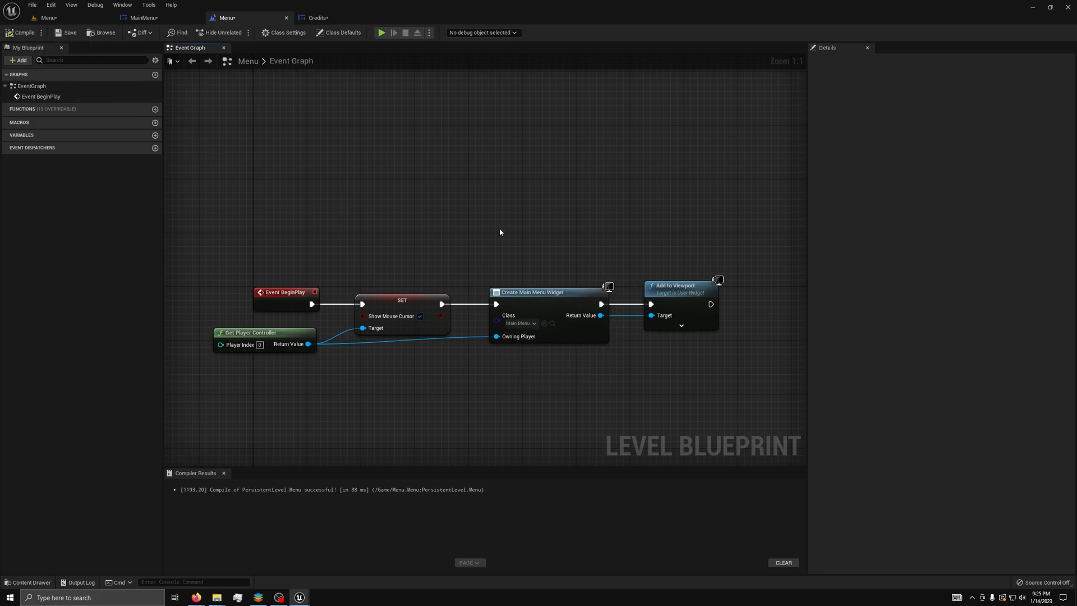
mouse_move(270, 216)
text(enter)
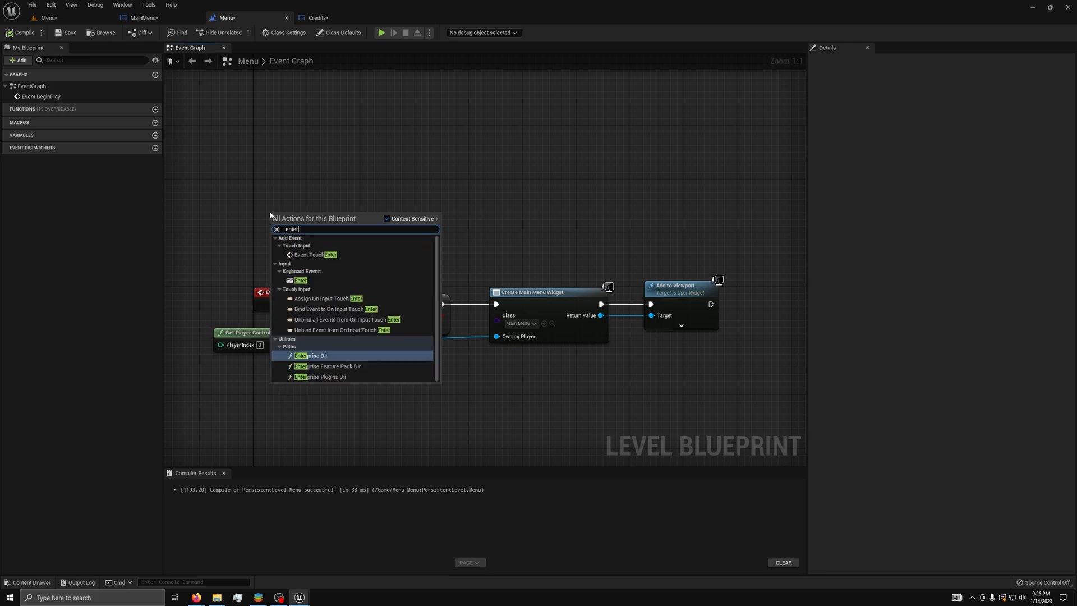
Add an Enter key event that removes all widgets and re-runs the menu setup
click(298, 279)
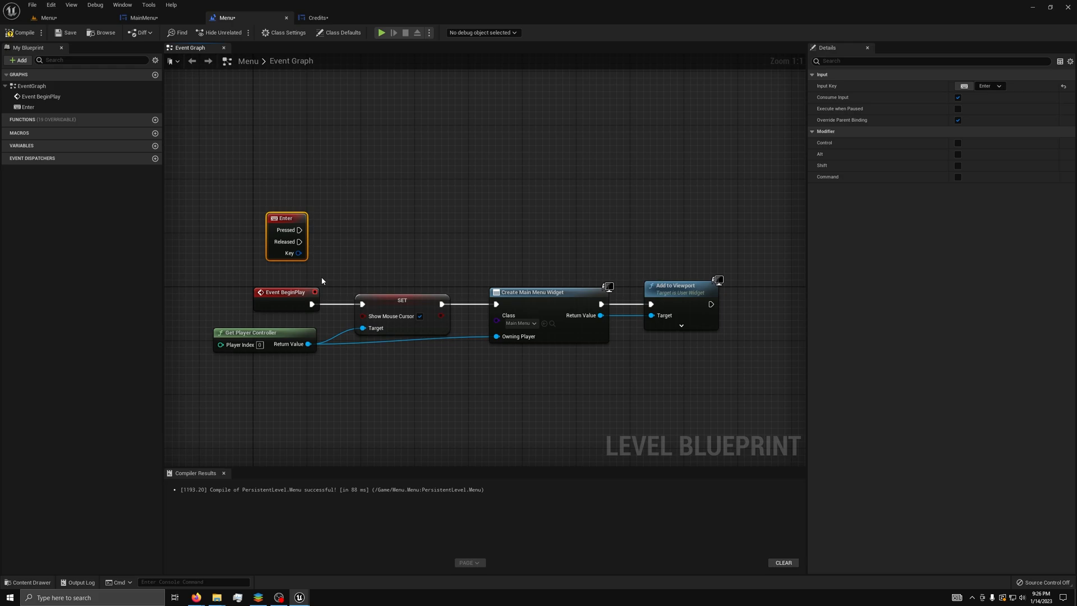
mouse_move(302, 268)
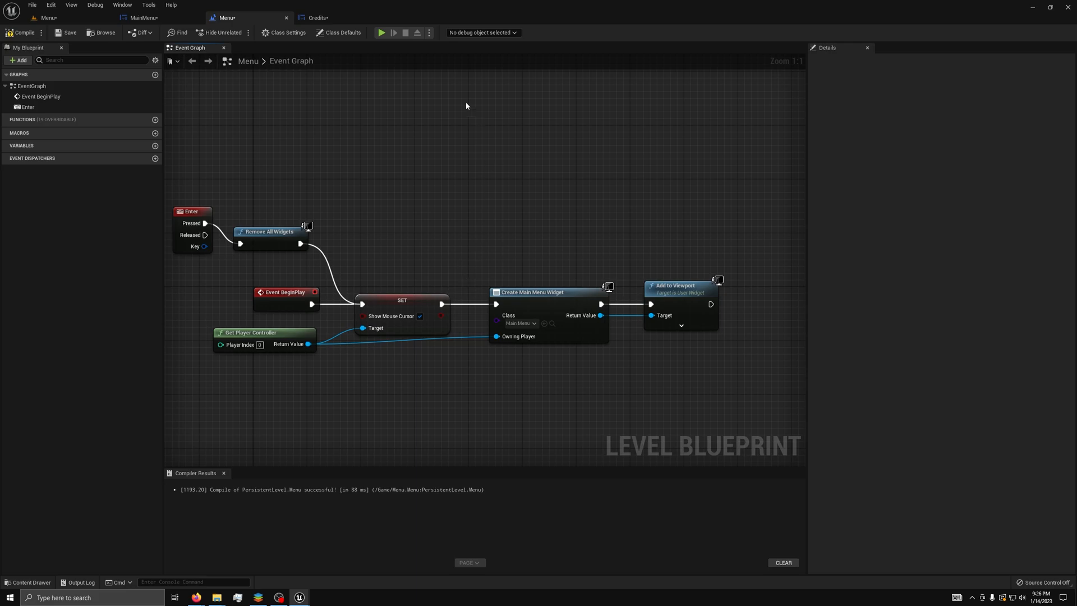
click(143, 17)
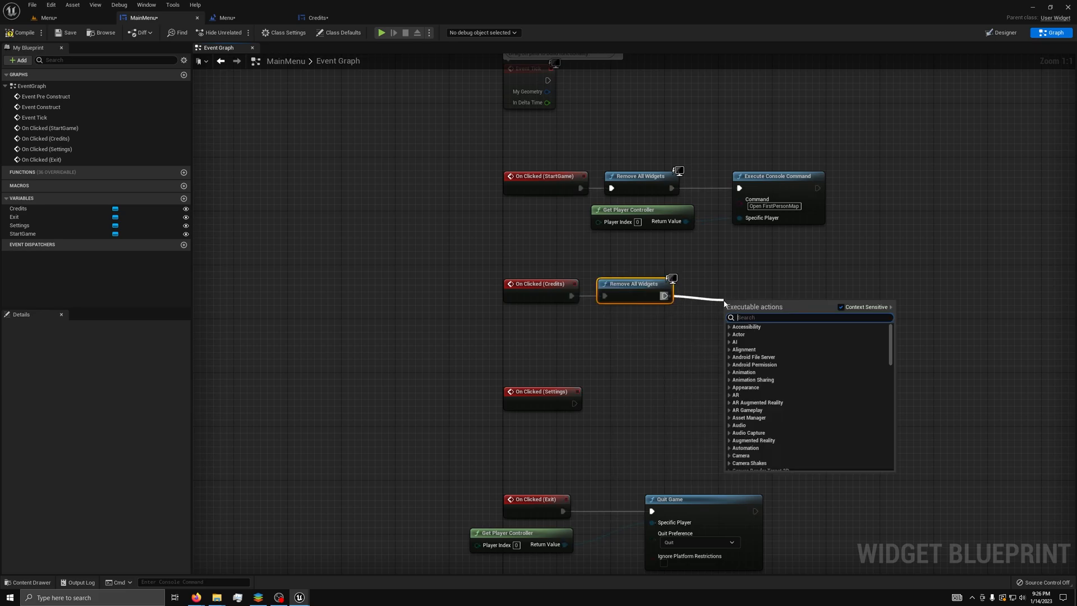
Add a Create Widget node after Remove All Widgets with its Class set to Credits
text(create)
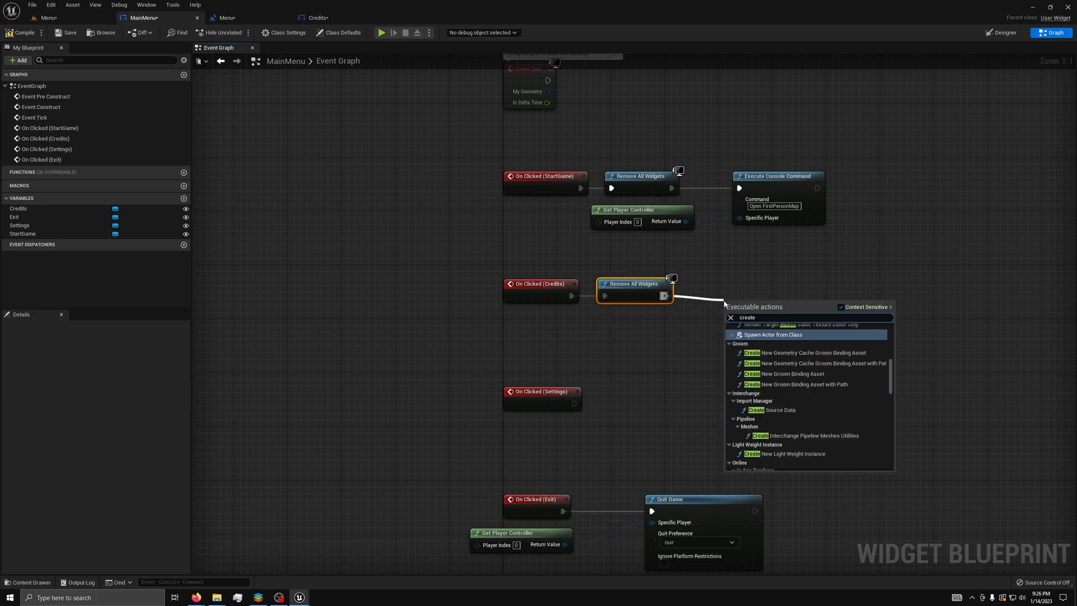
click(772, 334)
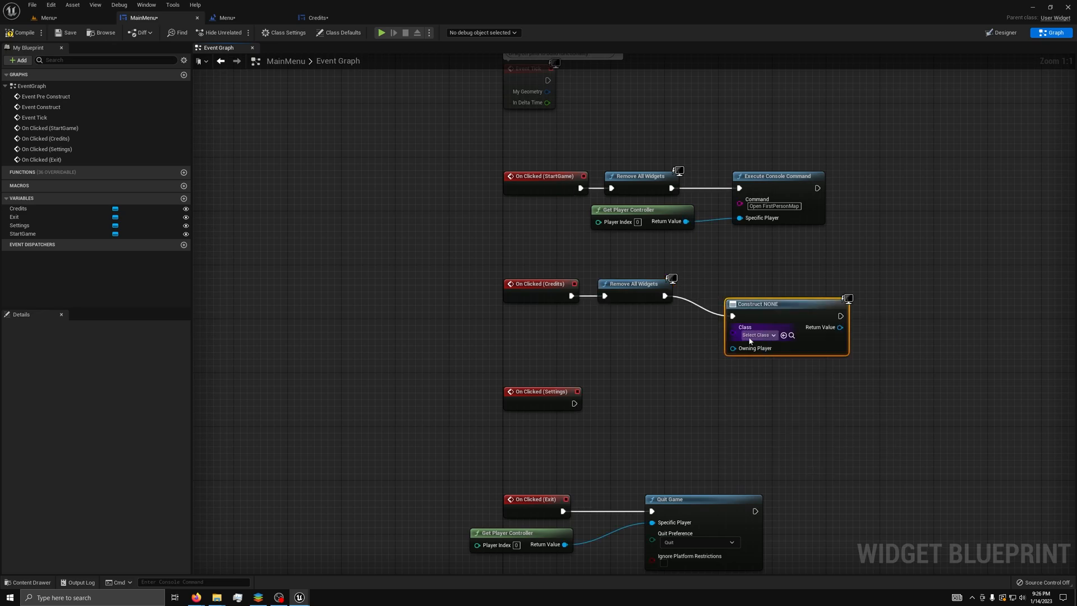
click(758, 335)
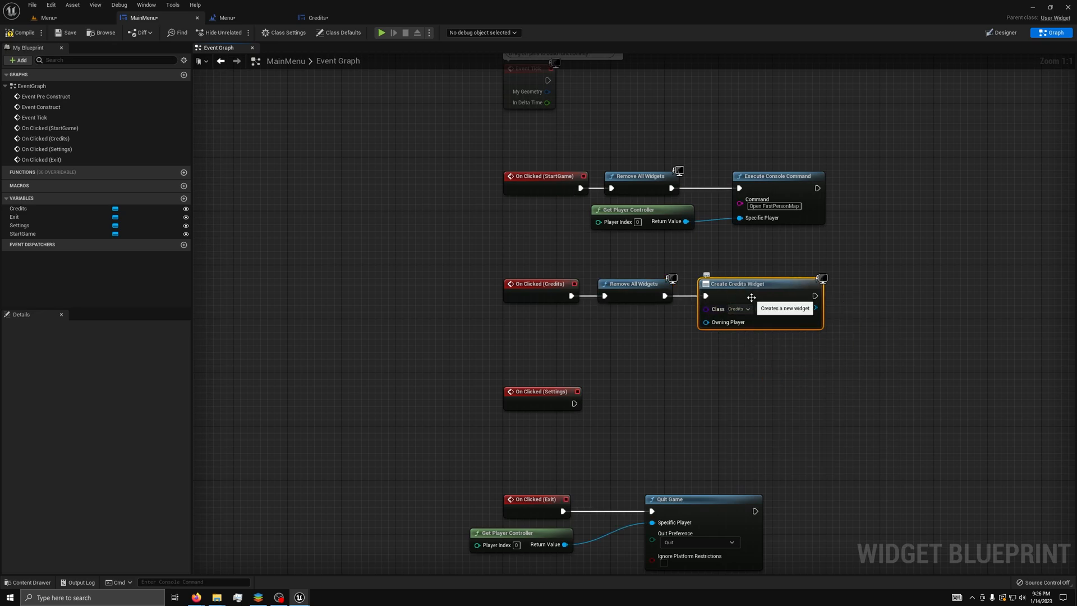
mouse_move(849, 313)
text(add)
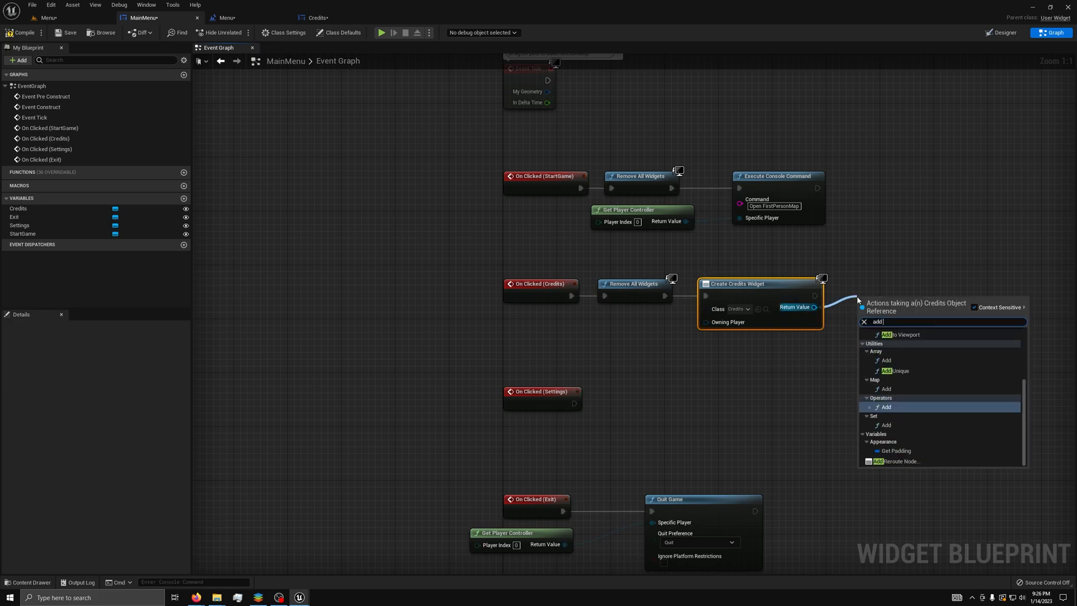
Add the Credits widget to the viewport with Get Player Controller as Owning Player
click(903, 334)
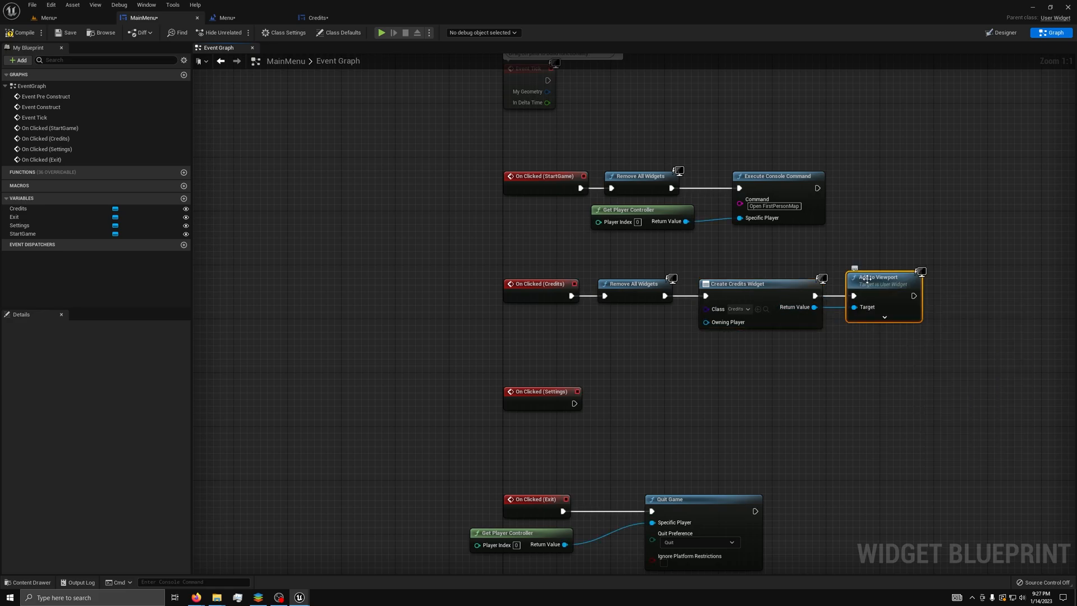
mouse_move(707, 322)
text(g)
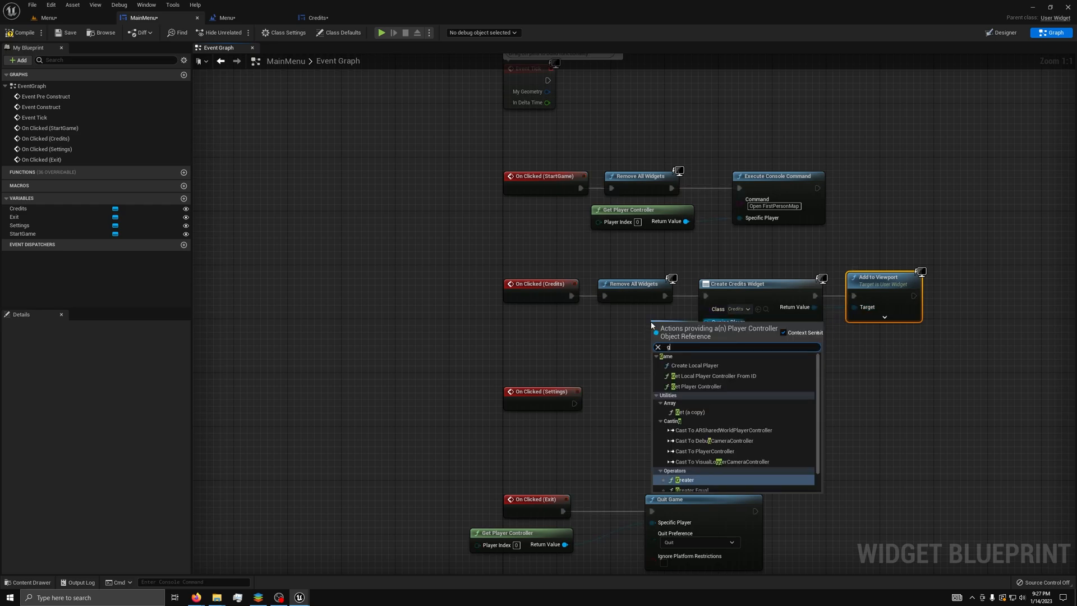
click(697, 386)
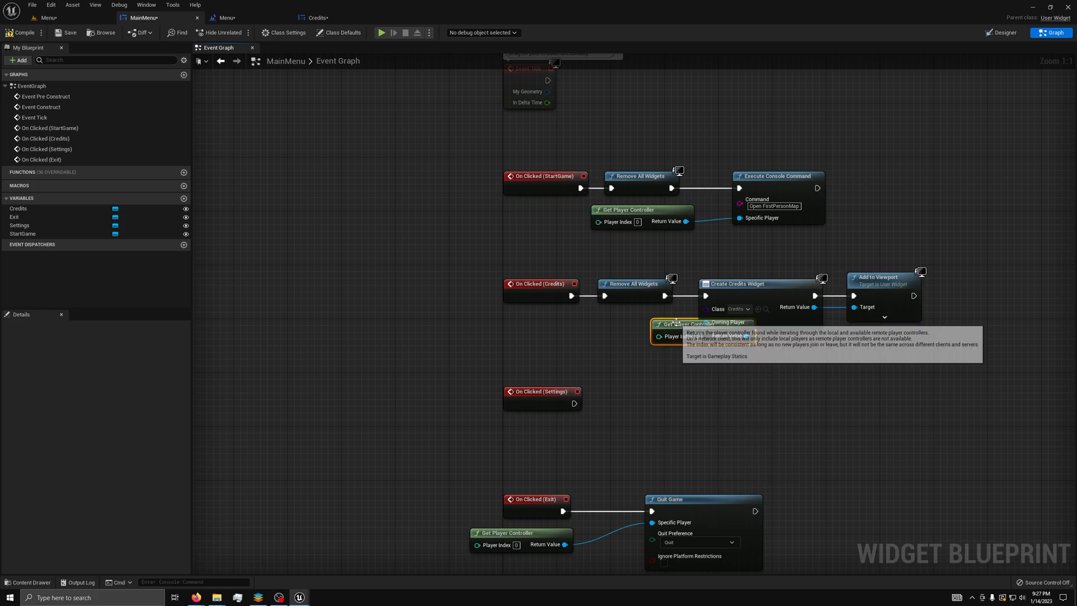
click(229, 17)
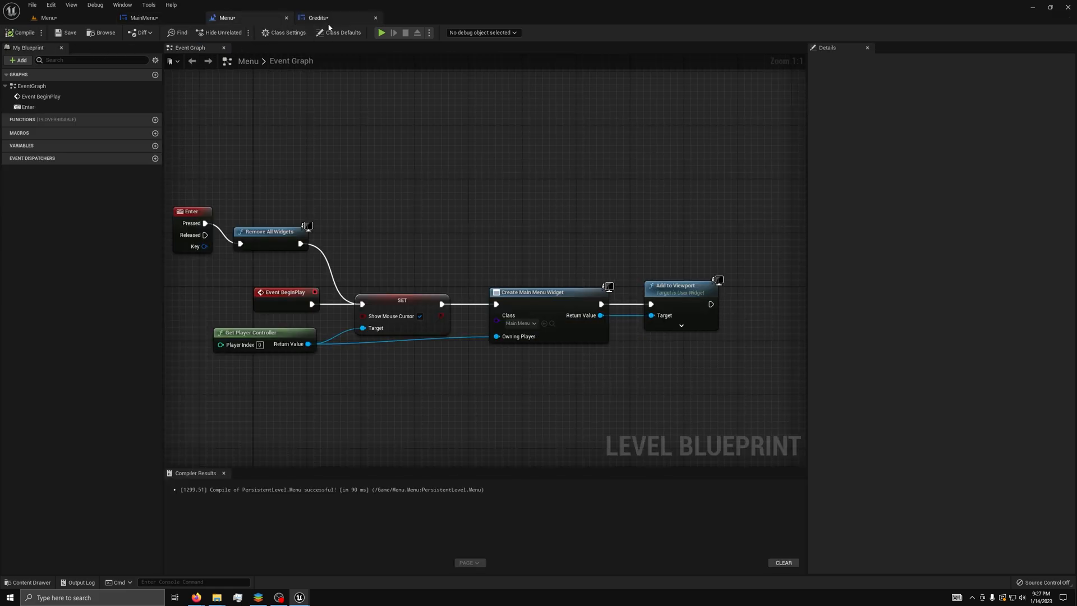
Play the Menu level in the editor to show the Start Game, Credits, Settings and Exit Game buttons
click(382, 33)
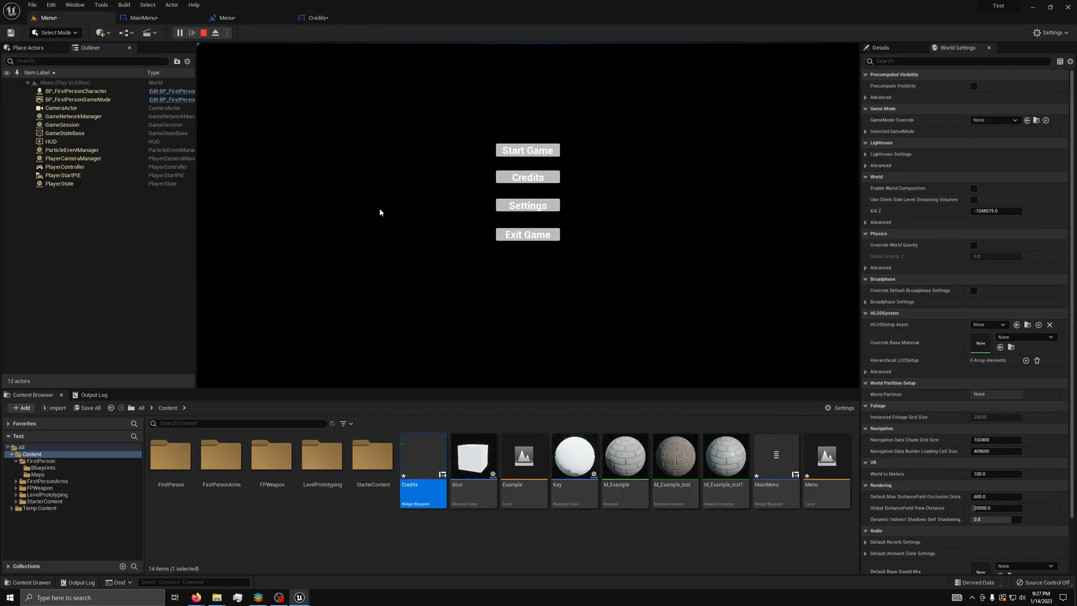
mouse_move(528, 150)
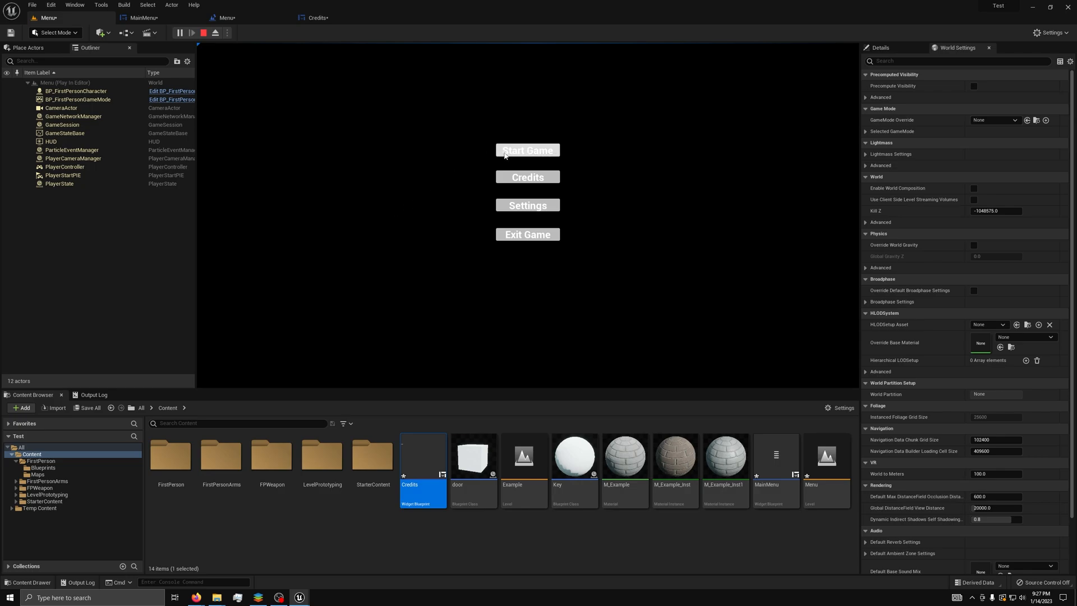
mouse_move(527, 235)
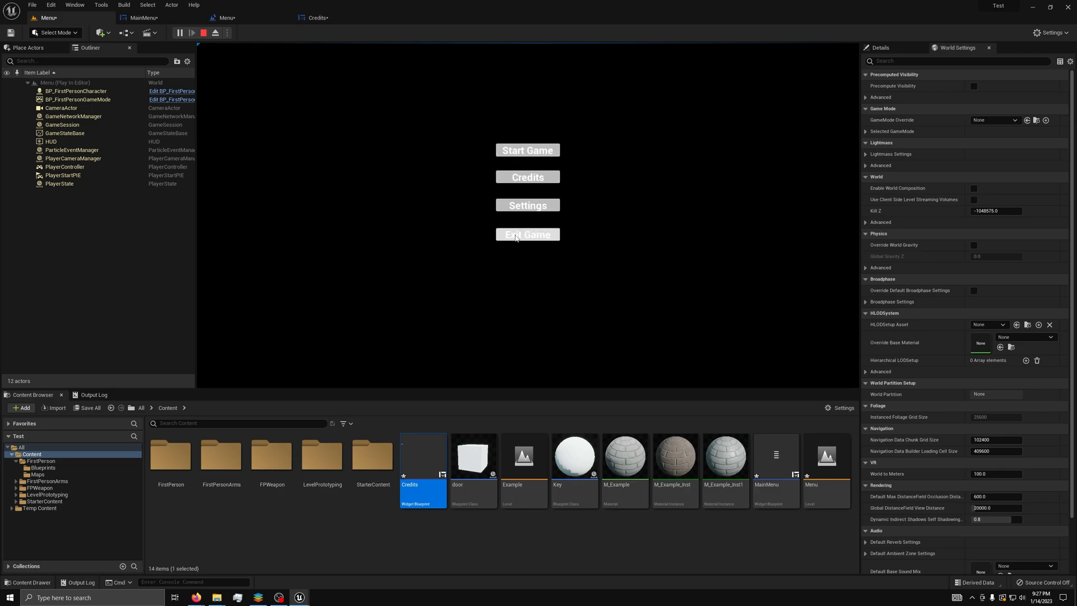